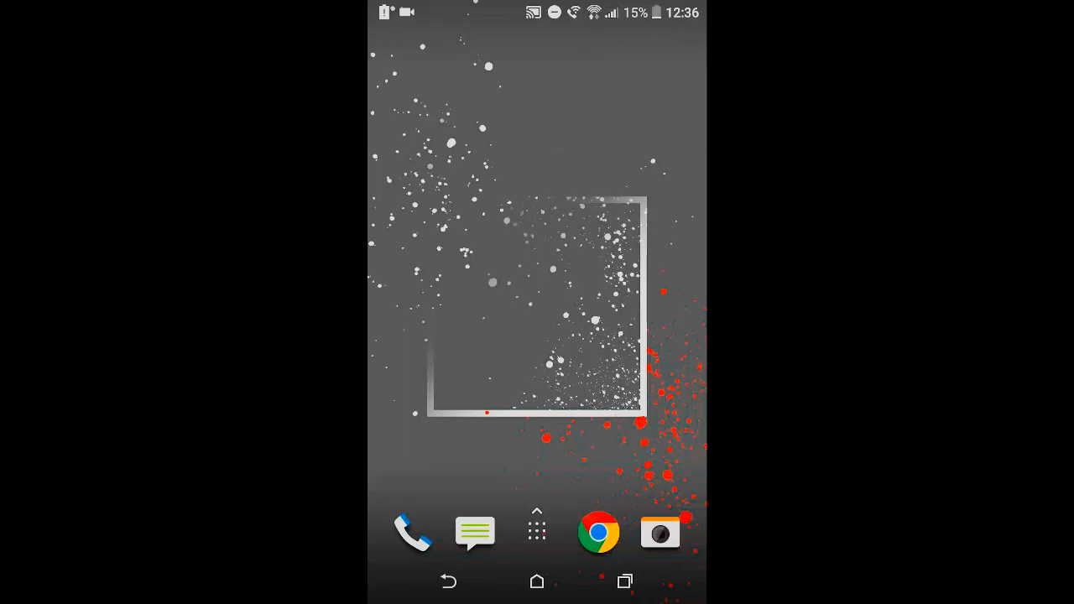
# Step: Open the app drawer and scroll to the last page showing Firefight and Root Checker Basic
pyautogui.click(536, 514)
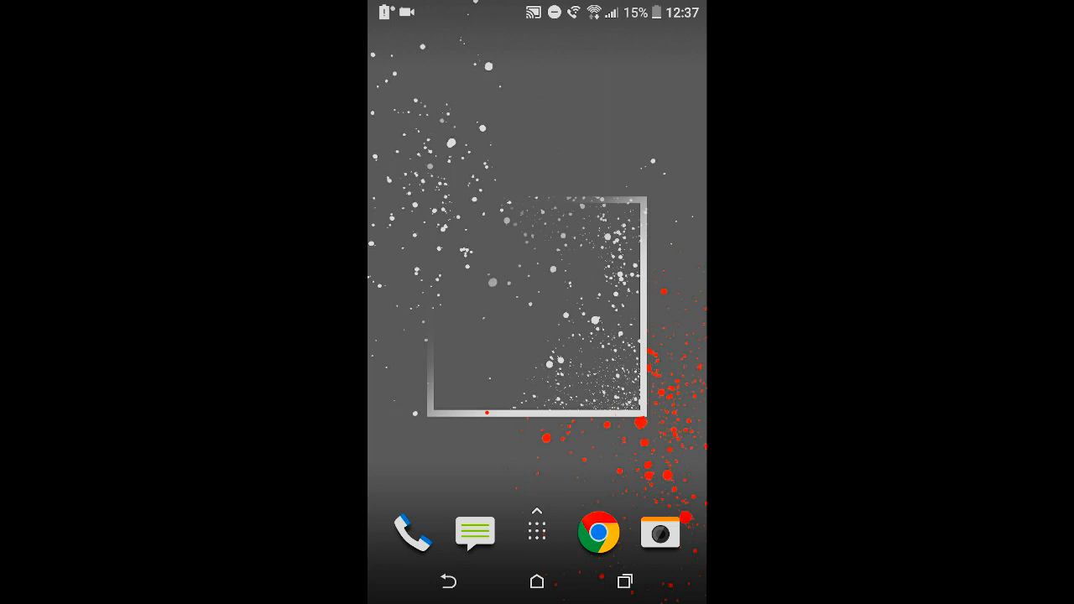
pyautogui.click(536, 501)
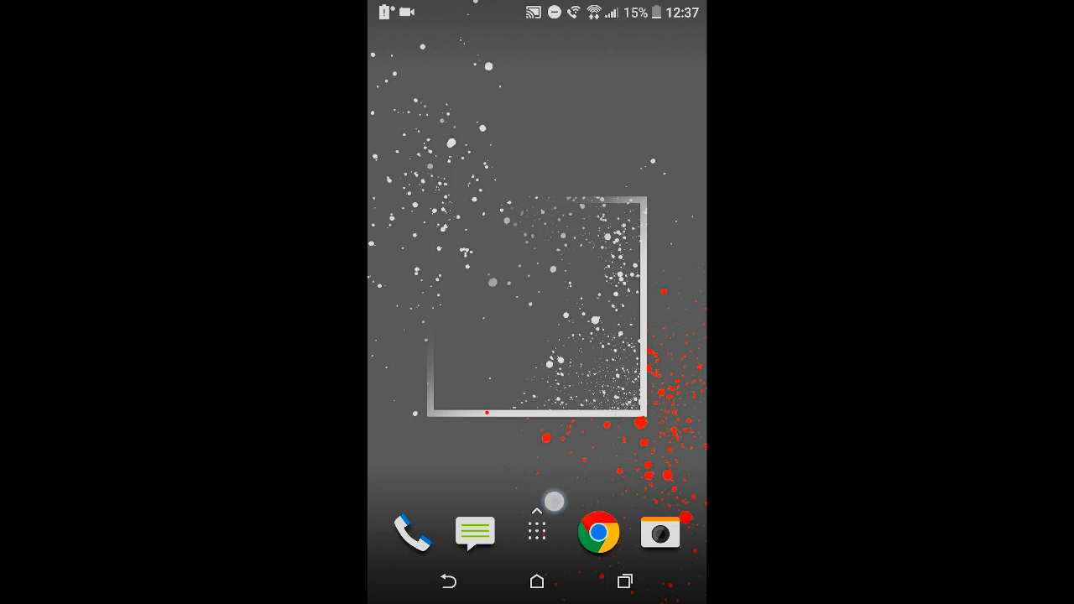
pyautogui.click(537, 532)
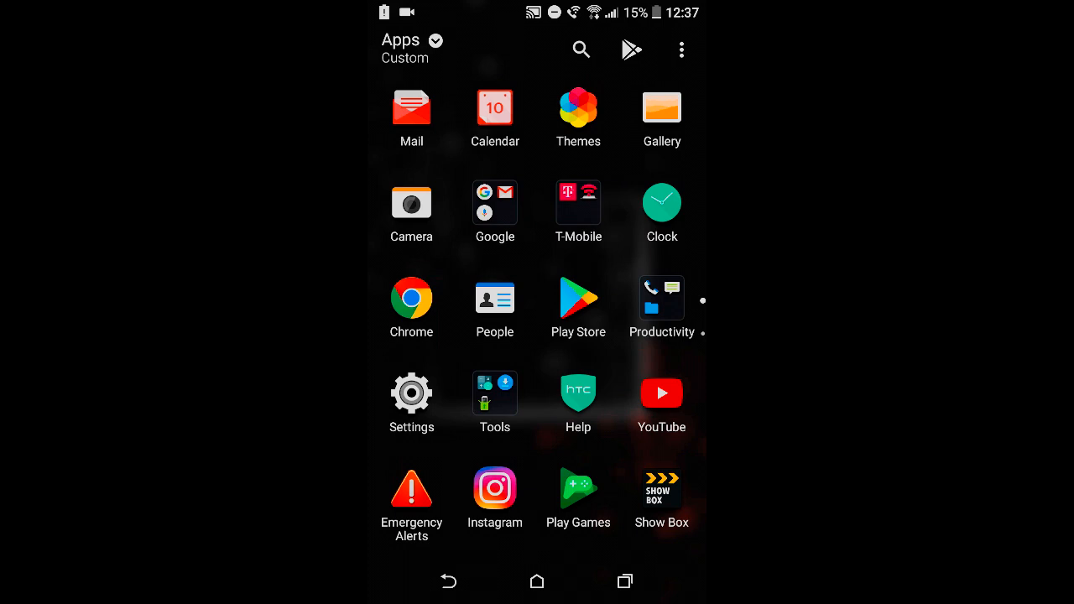
pyautogui.hscroll(-3)
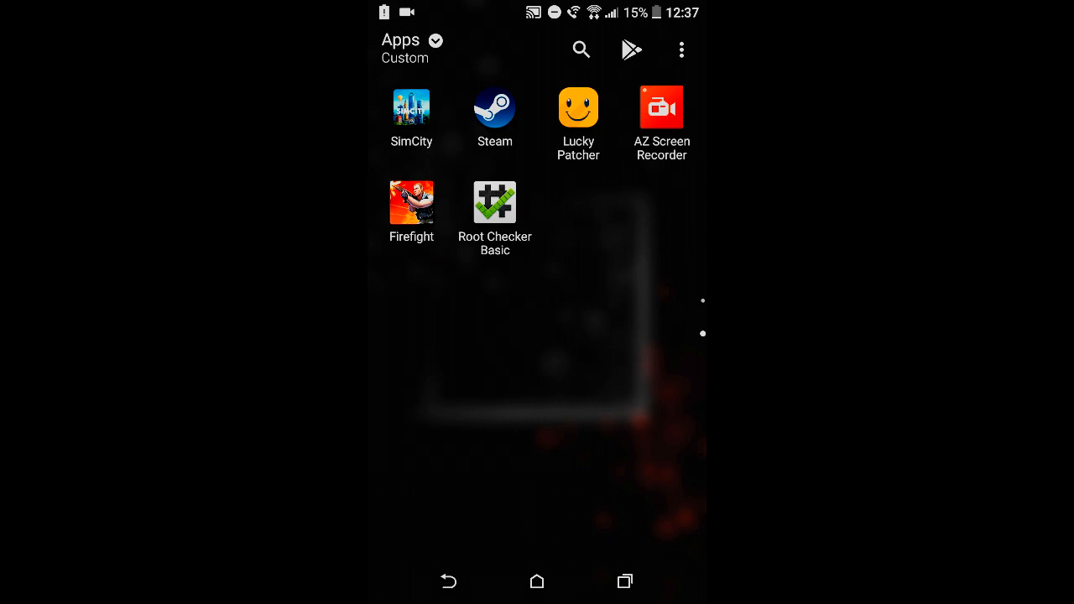
pyautogui.scroll(-3)
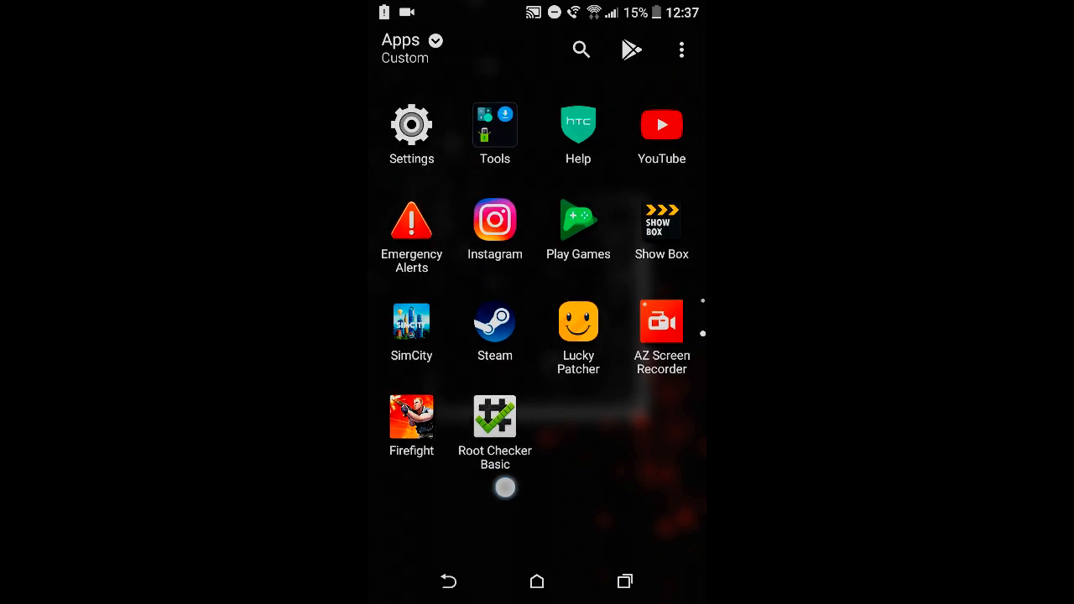
pyautogui.scroll(-3)
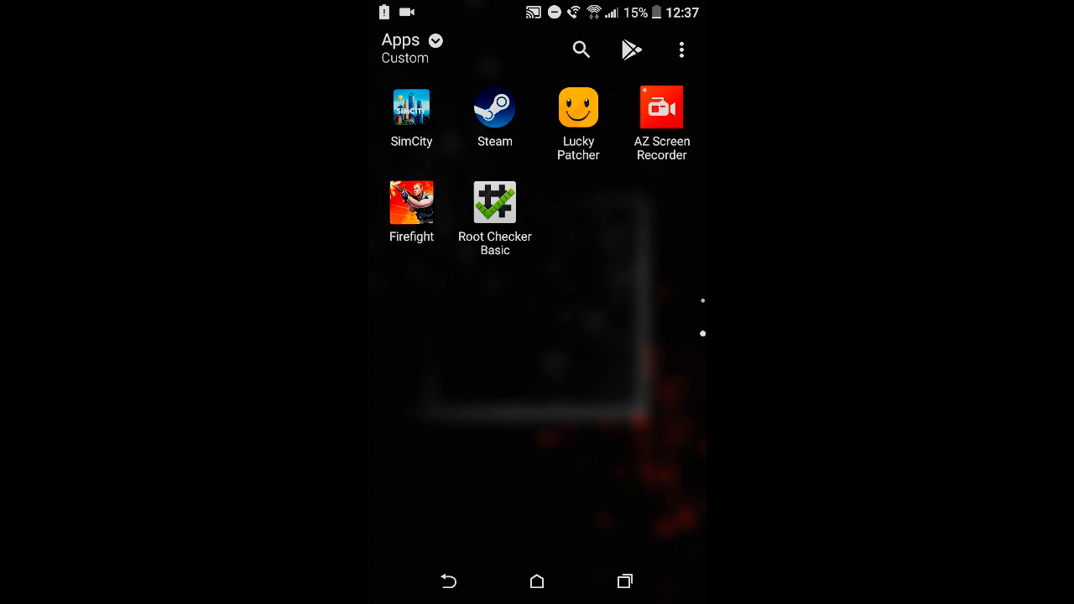
# Step: Launch Root Checker Basic and tap Verify Root on its verification page
pyautogui.click(494, 200)
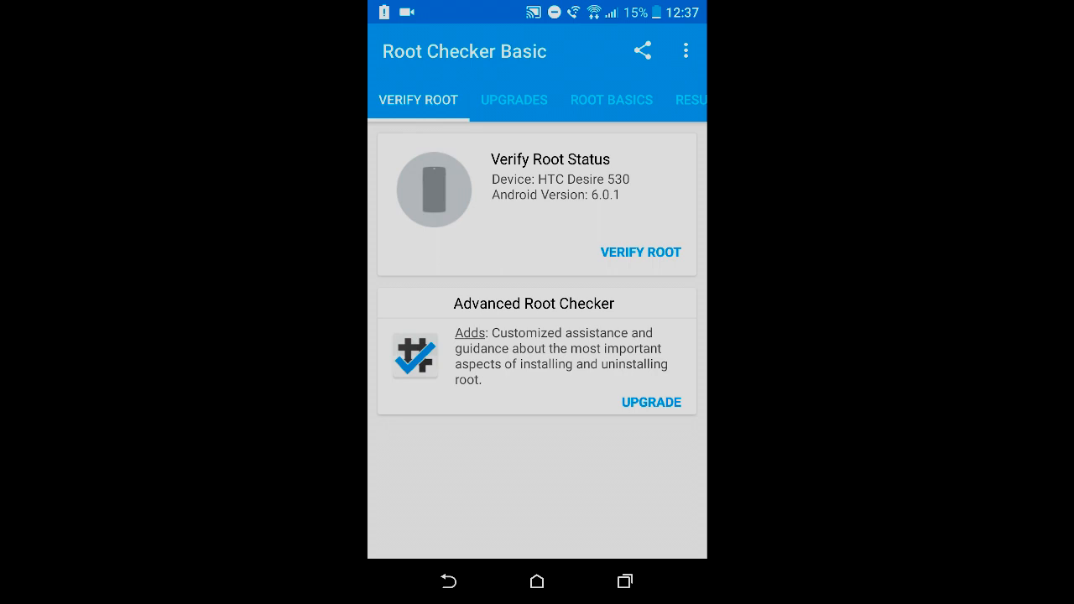
pyautogui.click(640, 251)
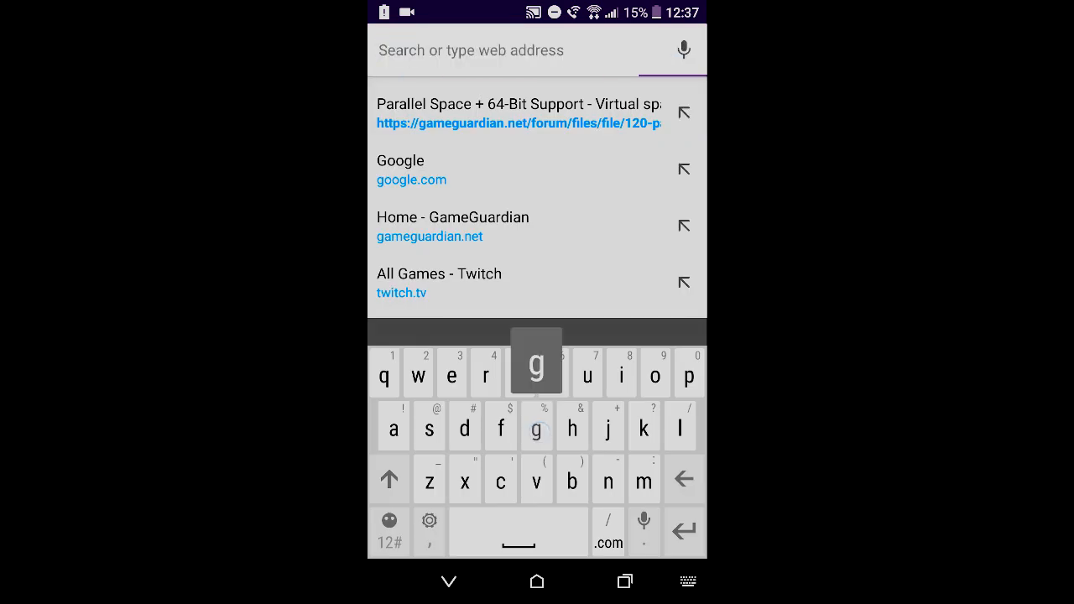
# Step: Type 'g' in Chrome's address bar and open the gameguardian.net download page
pyautogui.write('g')
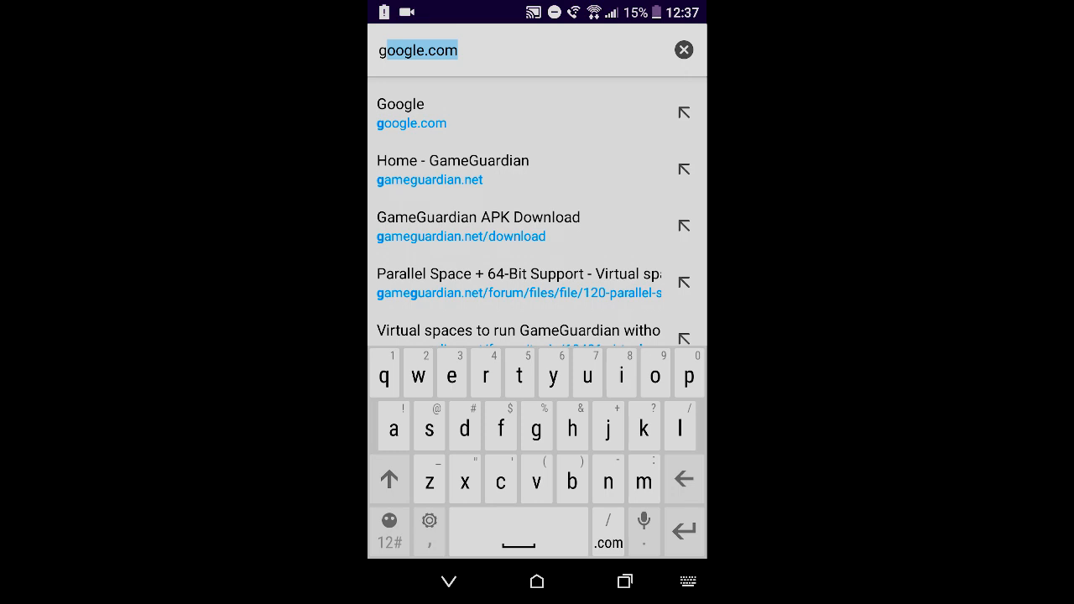
pyautogui.click(478, 227)
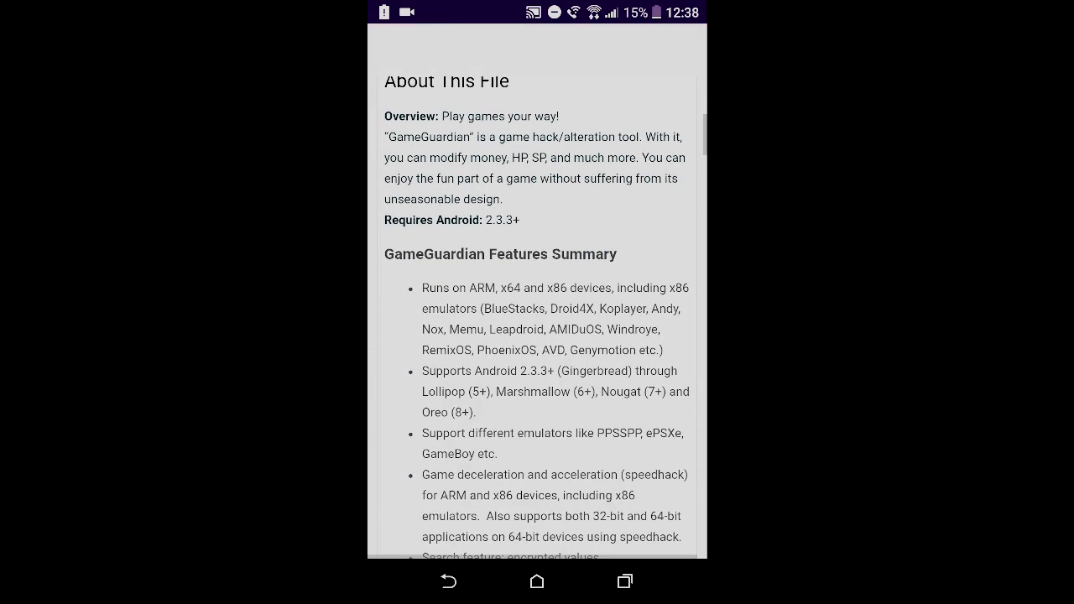
pyautogui.scroll(-3)
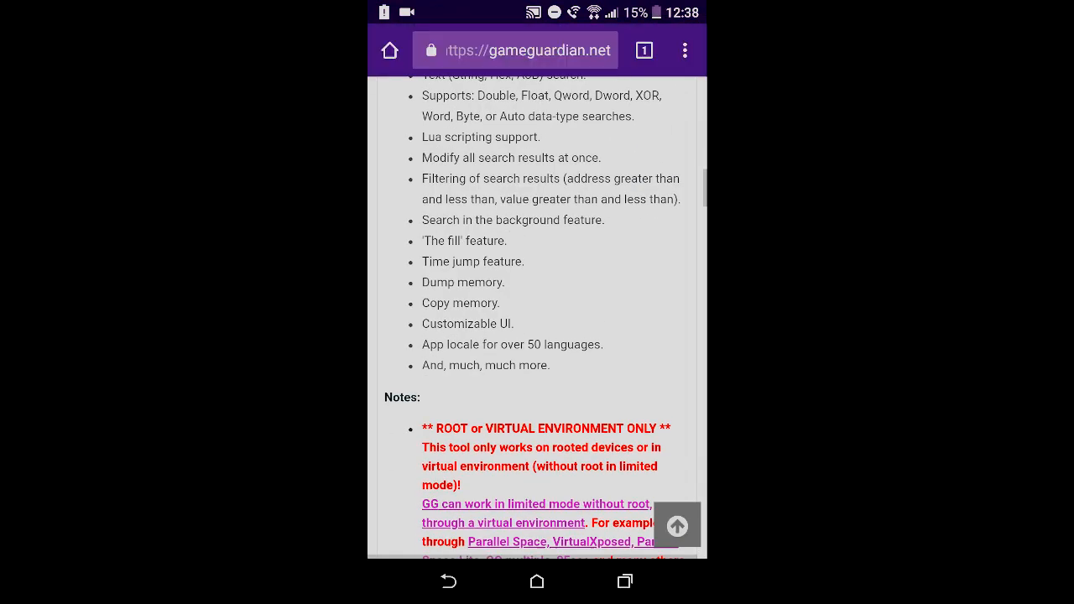
pyautogui.scroll(-3)
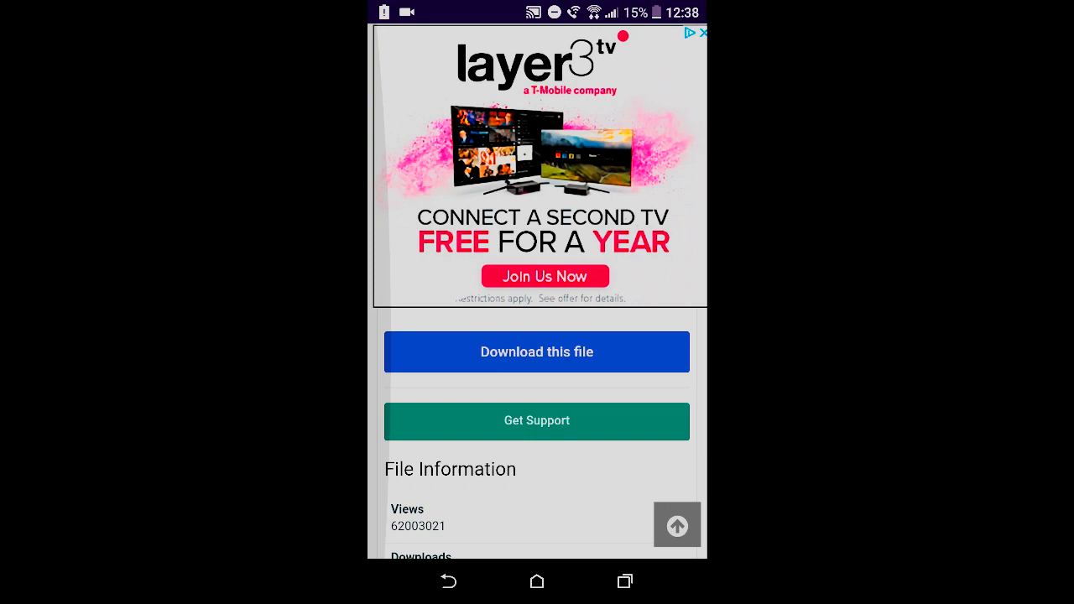
# Step: Tap Download this file, then download GameGuardian.8.58.2.apk
pyautogui.click(536, 351)
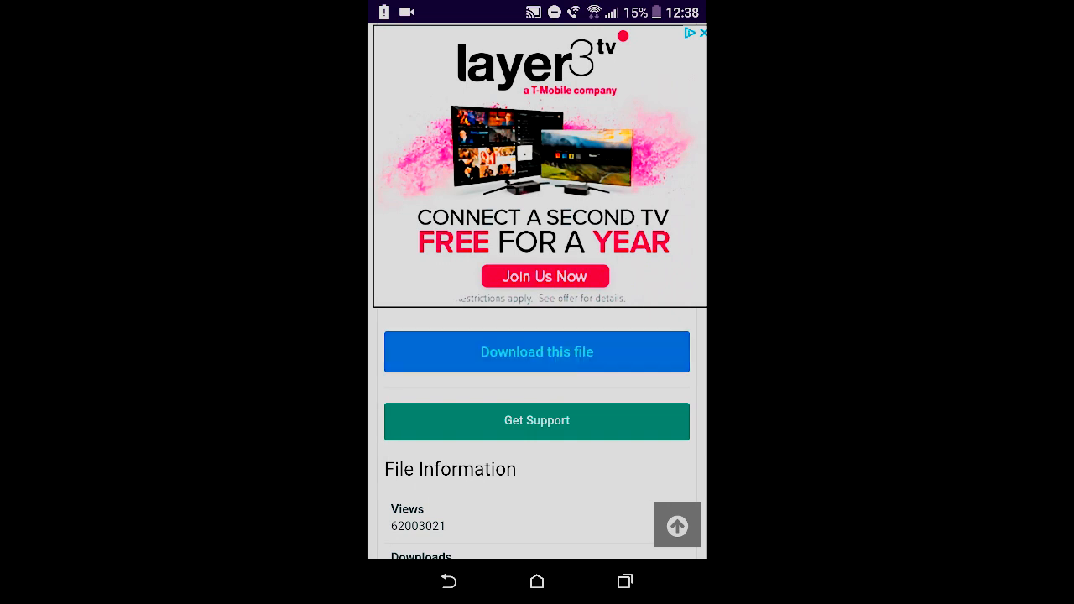
pyautogui.click(536, 351)
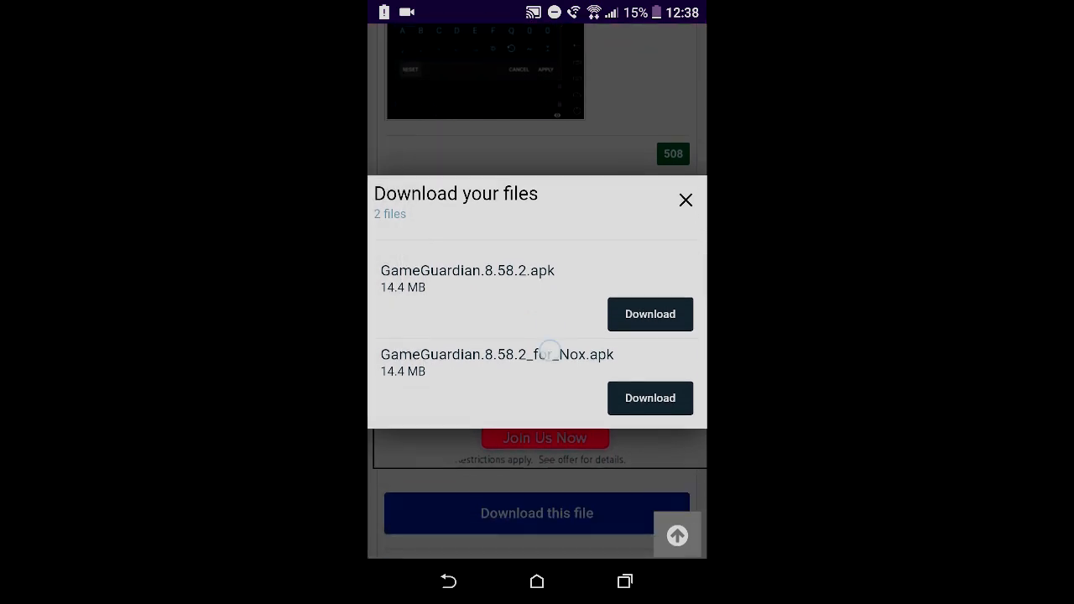
pyautogui.scroll(-3)
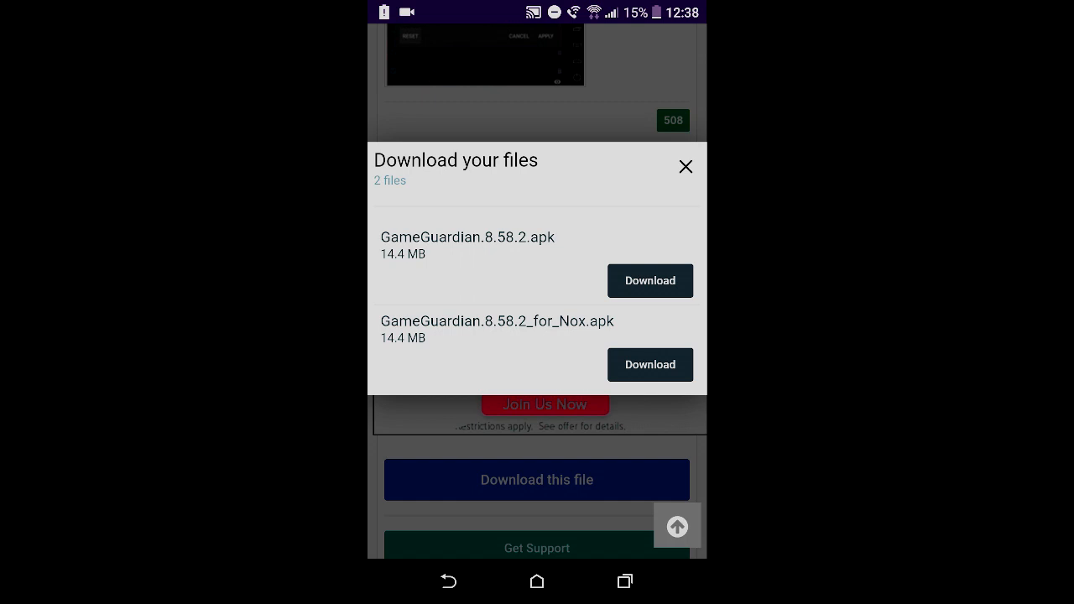
pyautogui.click(649, 280)
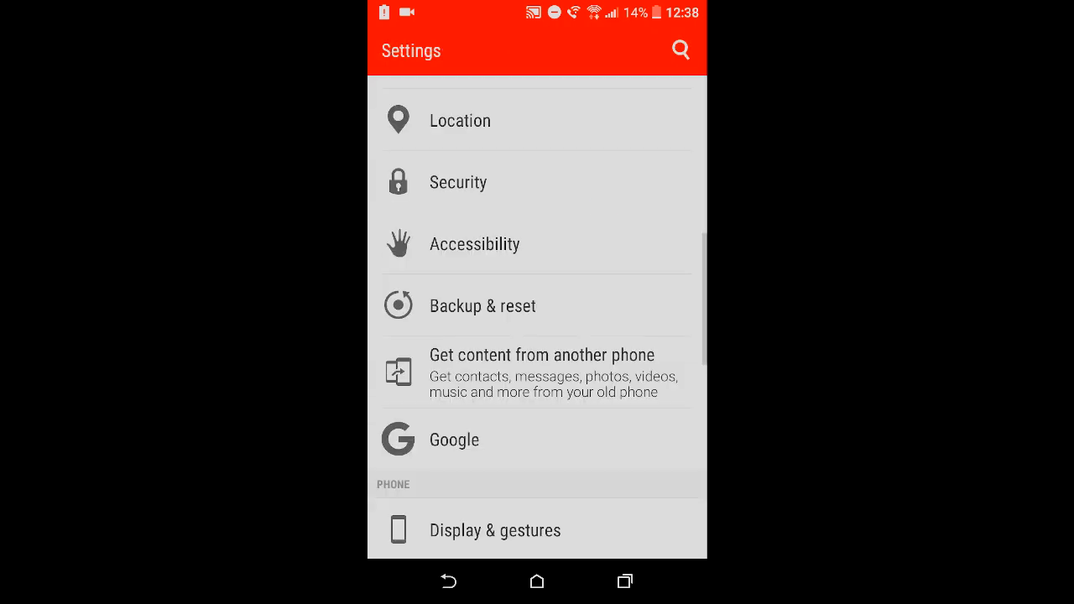
# Step: Open Security settings and scroll down to the Unknown sources option
pyautogui.click(458, 182)
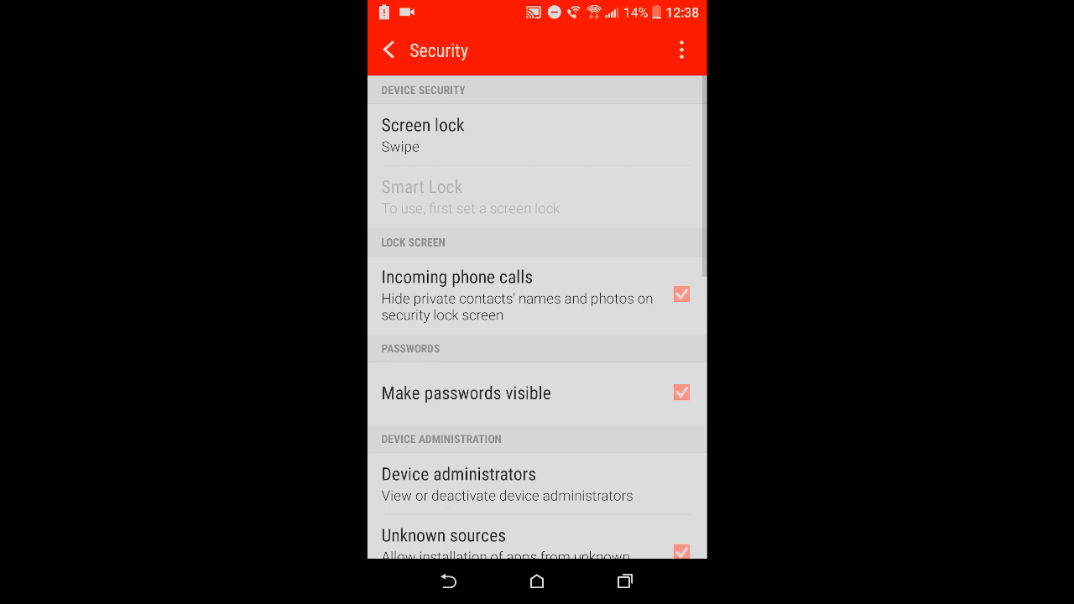
pyautogui.scroll(-3)
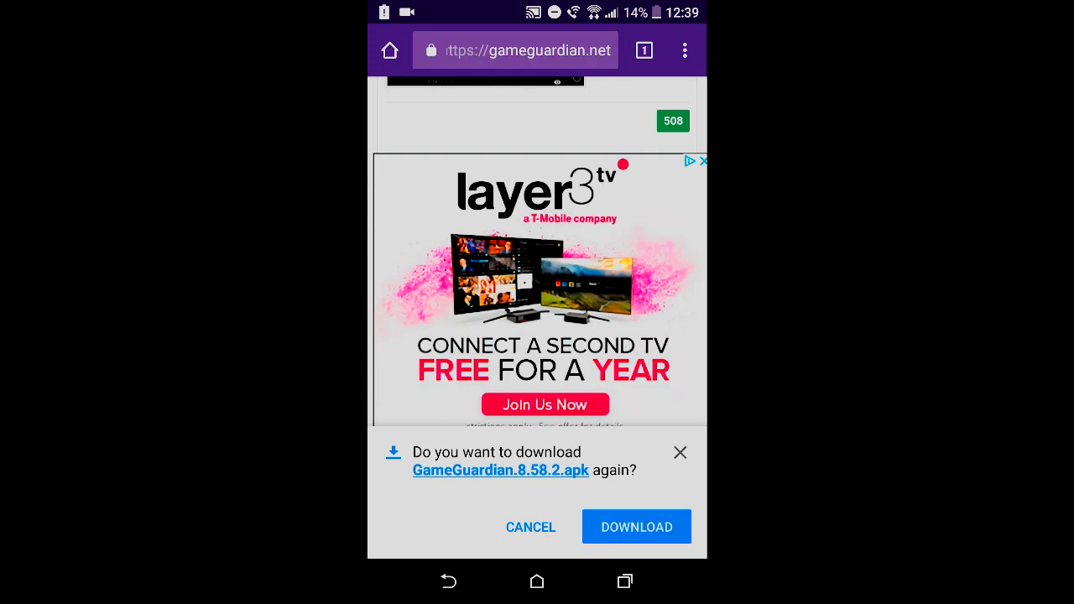
# Step: Confirm re-downloading GameGuardian.8.58.2.apk and pull down the notification shade to check it
pyautogui.click(636, 526)
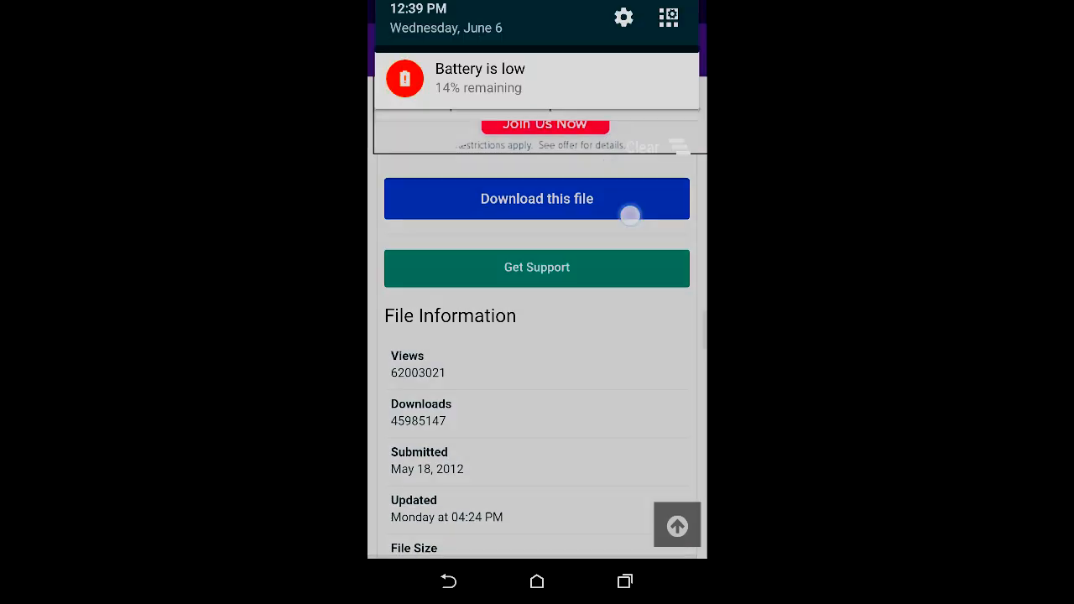
pyautogui.scroll(-3)
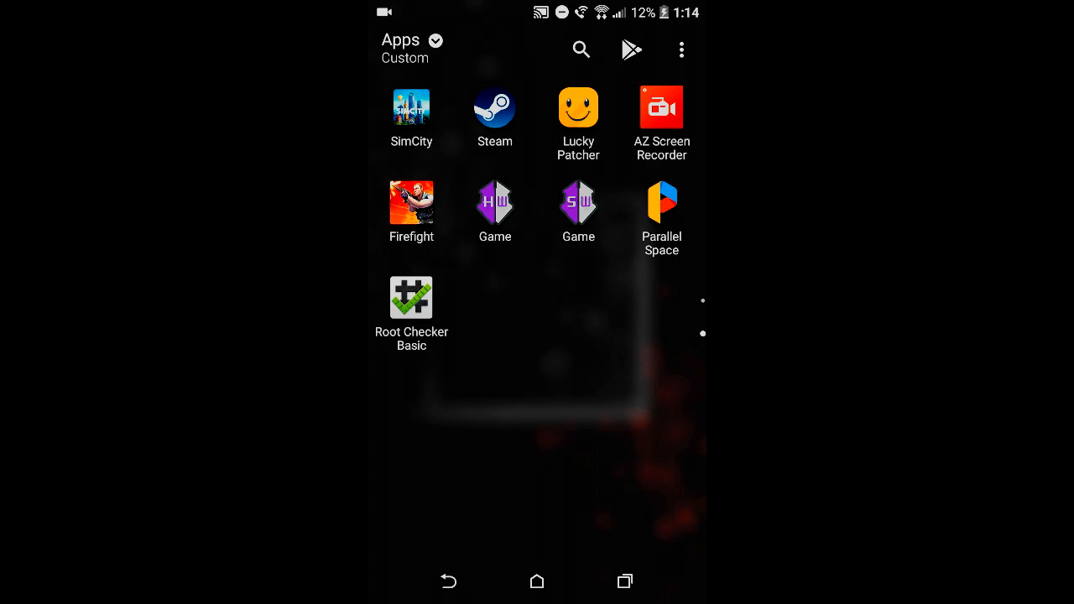
# Step: Tap the Parallel Space icon in the app drawer
pyautogui.click(661, 205)
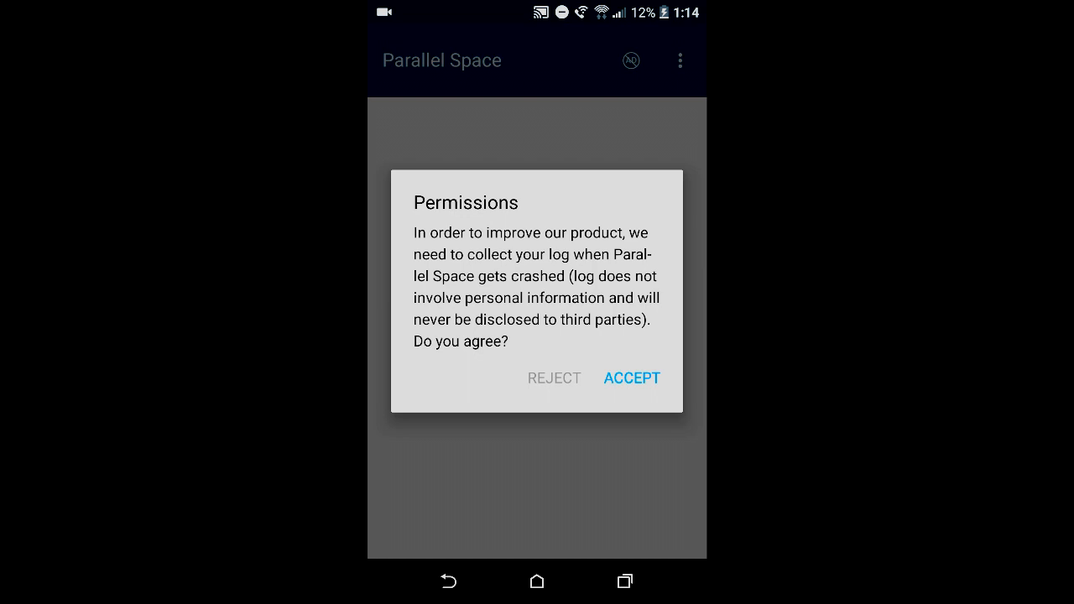
# Step: Accept the crash-log permission and open the Add App clone list
pyautogui.click(631, 378)
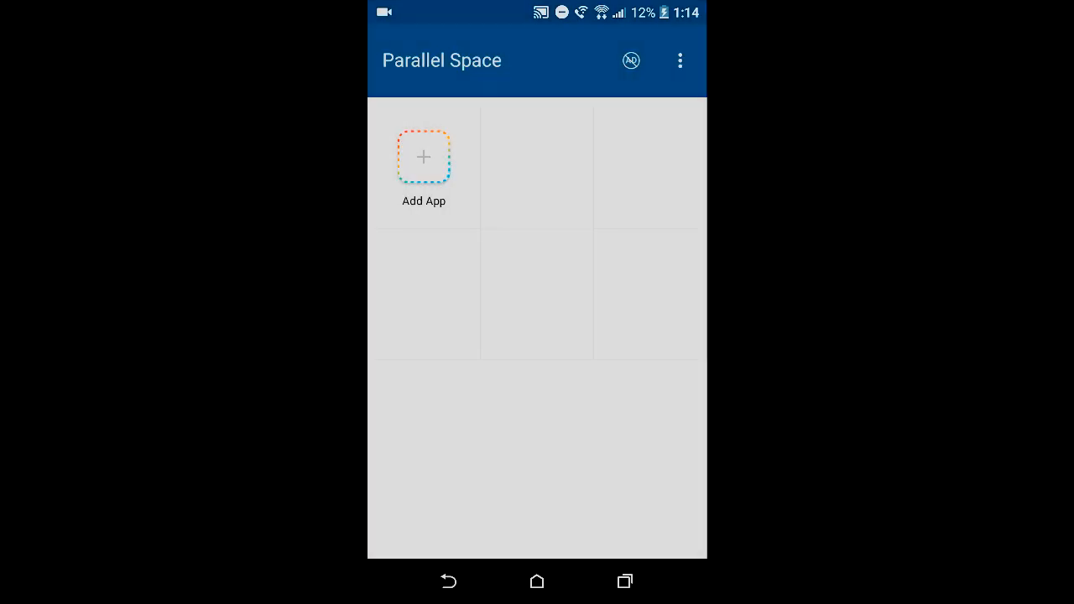
pyautogui.click(423, 157)
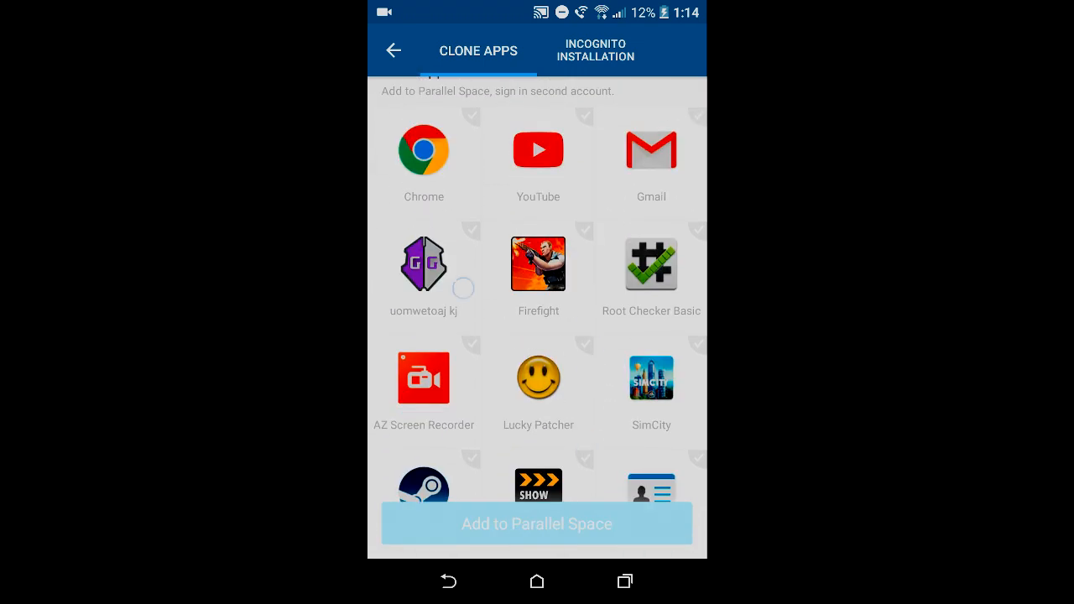
# Step: Select uomwetoaj kj and Firefight, then add both to Parallel Space
pyautogui.click(538, 263)
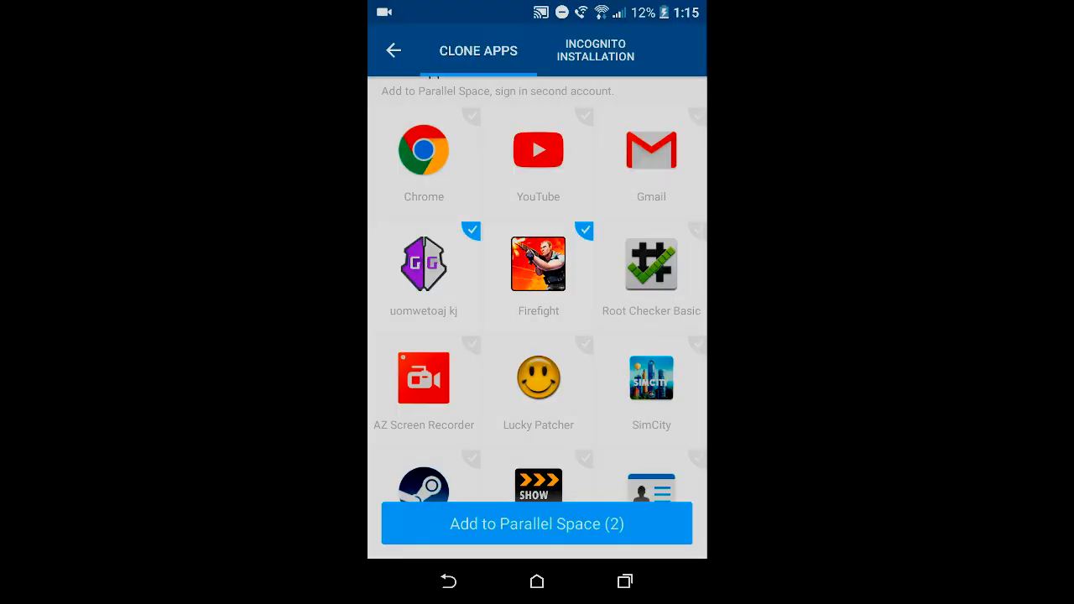
pyautogui.scroll(-3)
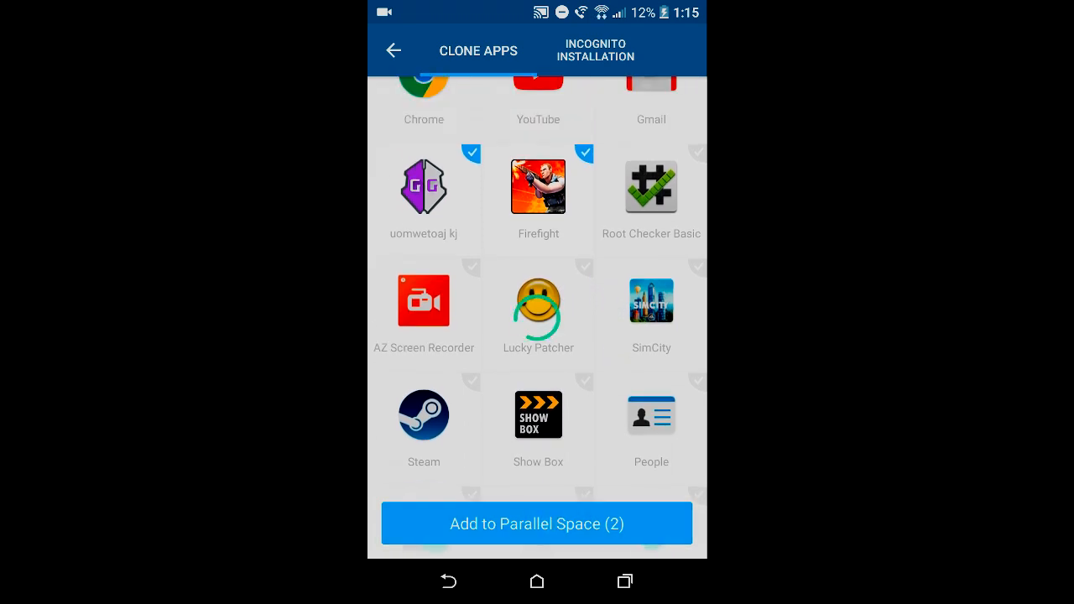
pyautogui.click(536, 523)
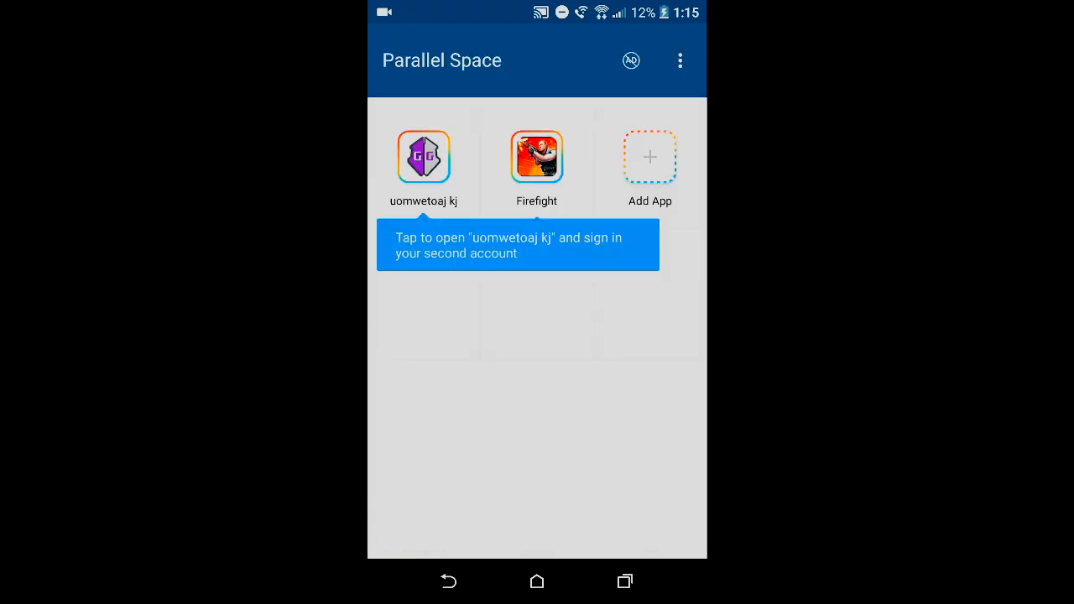
# Step: Launch the cloned uomwetoaj kj GameGuardian app and dismiss its help notes with OK
pyautogui.click(424, 156)
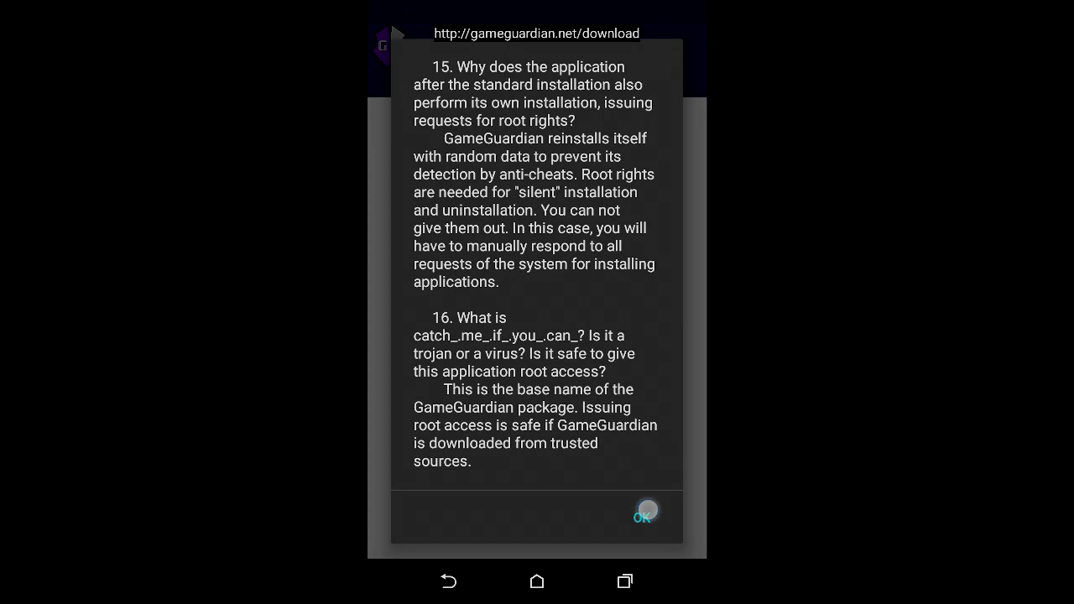
pyautogui.click(644, 516)
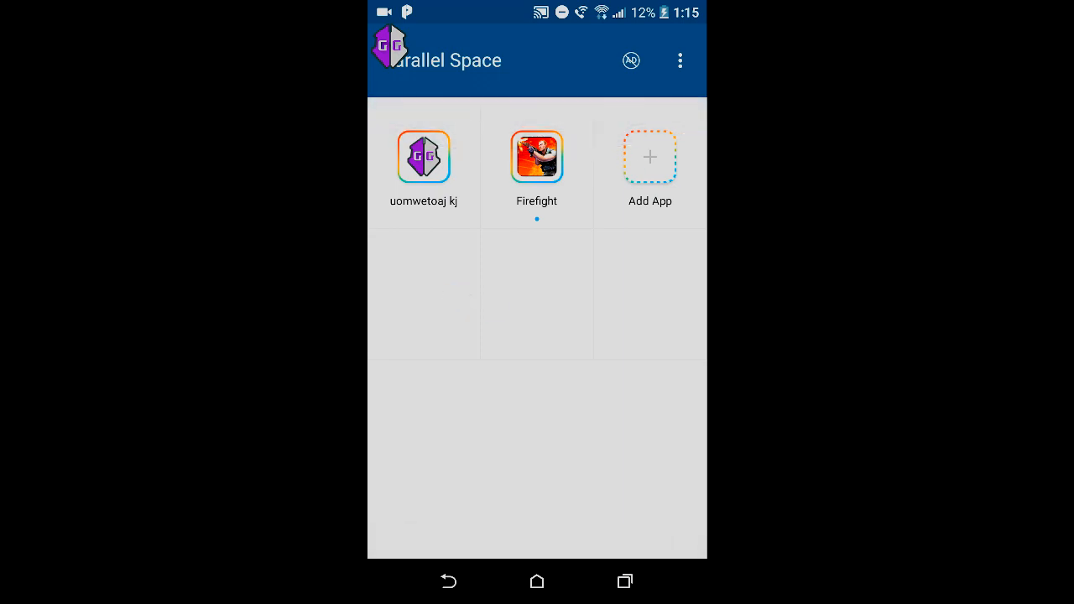
# Step: Pull down from the top of the screen, then launch the cloned Firefight game
pyautogui.moveTo(536, 8); pyautogui.dragTo(536, 252)
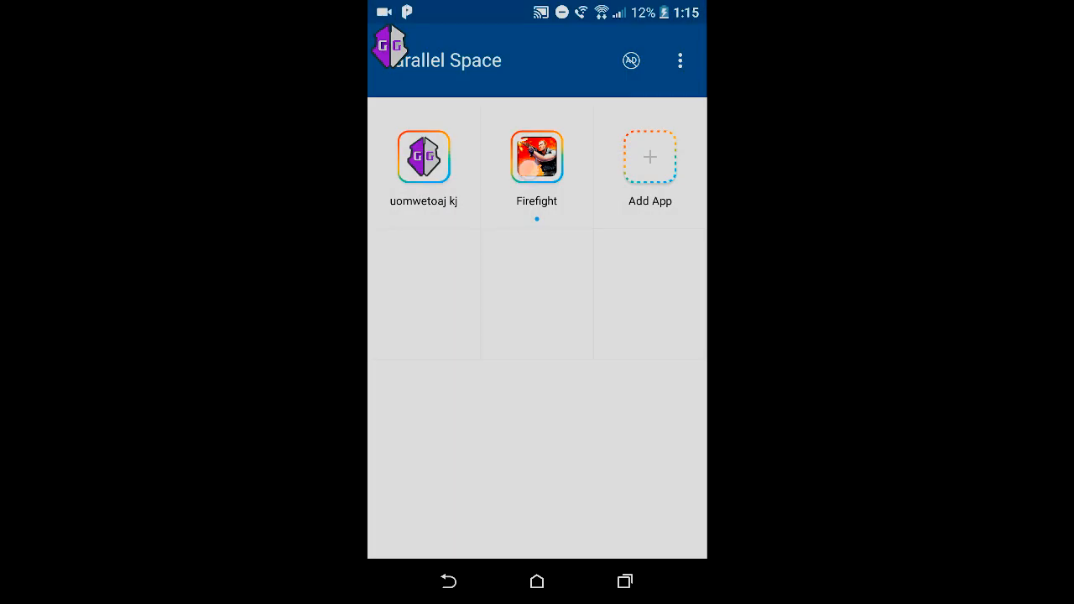
pyautogui.click(536, 156)
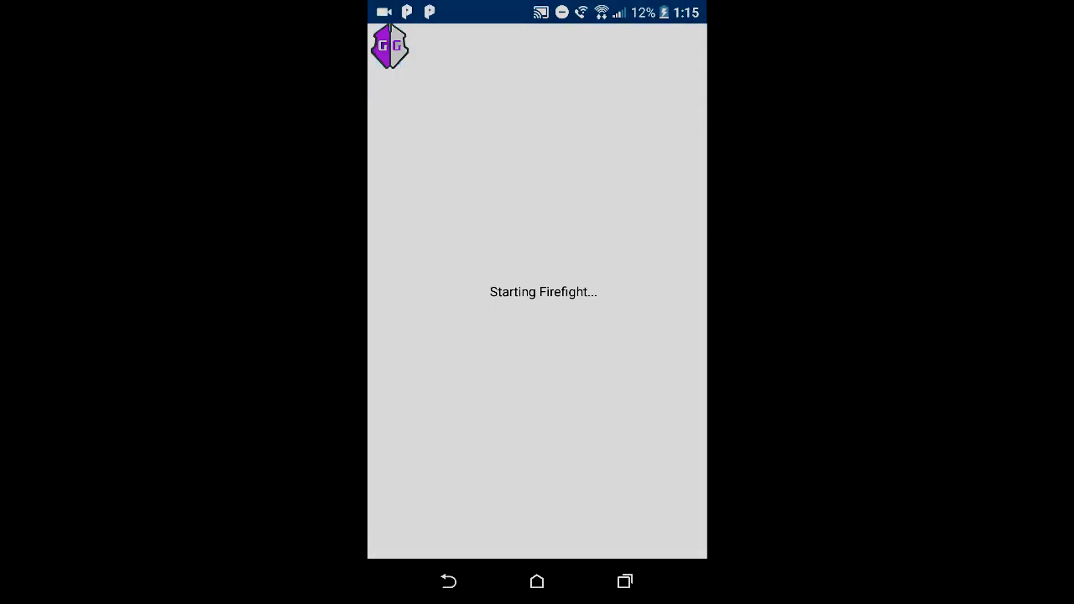